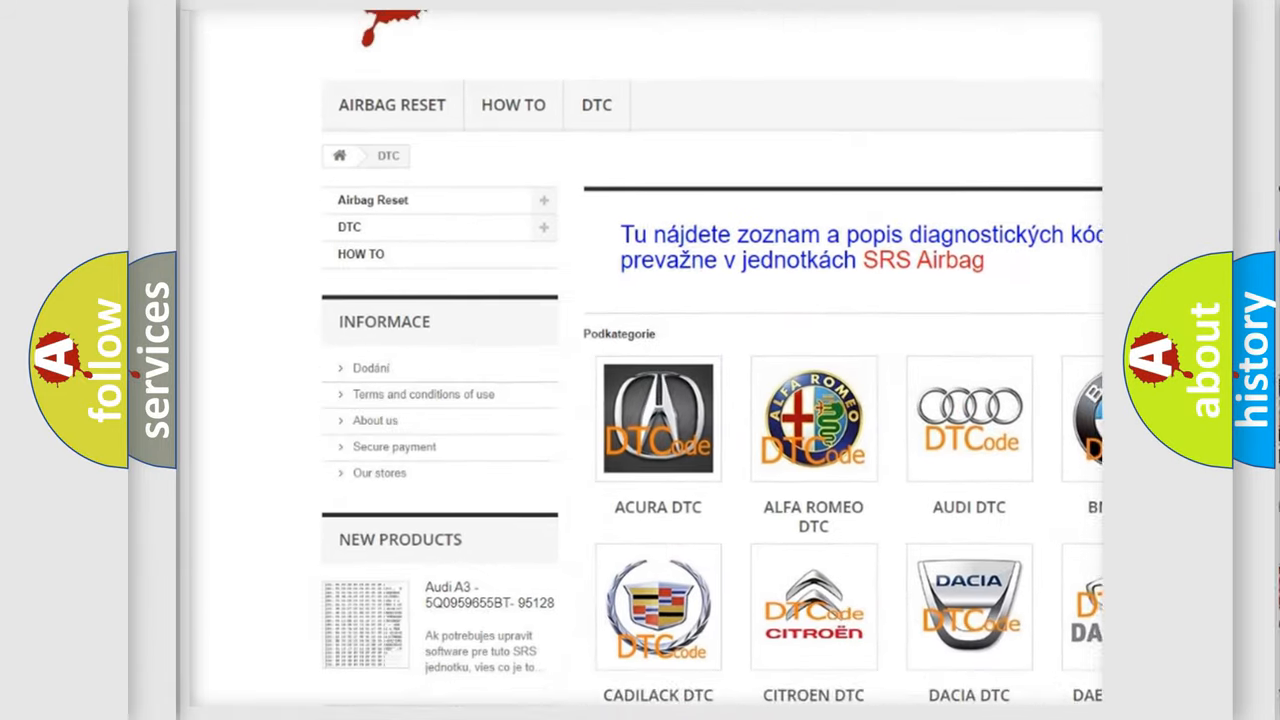
# Scroll down to reveal the C113A description: unexpected high or low SCV position sensor signal at idle
pyautogui.scroll(-3)
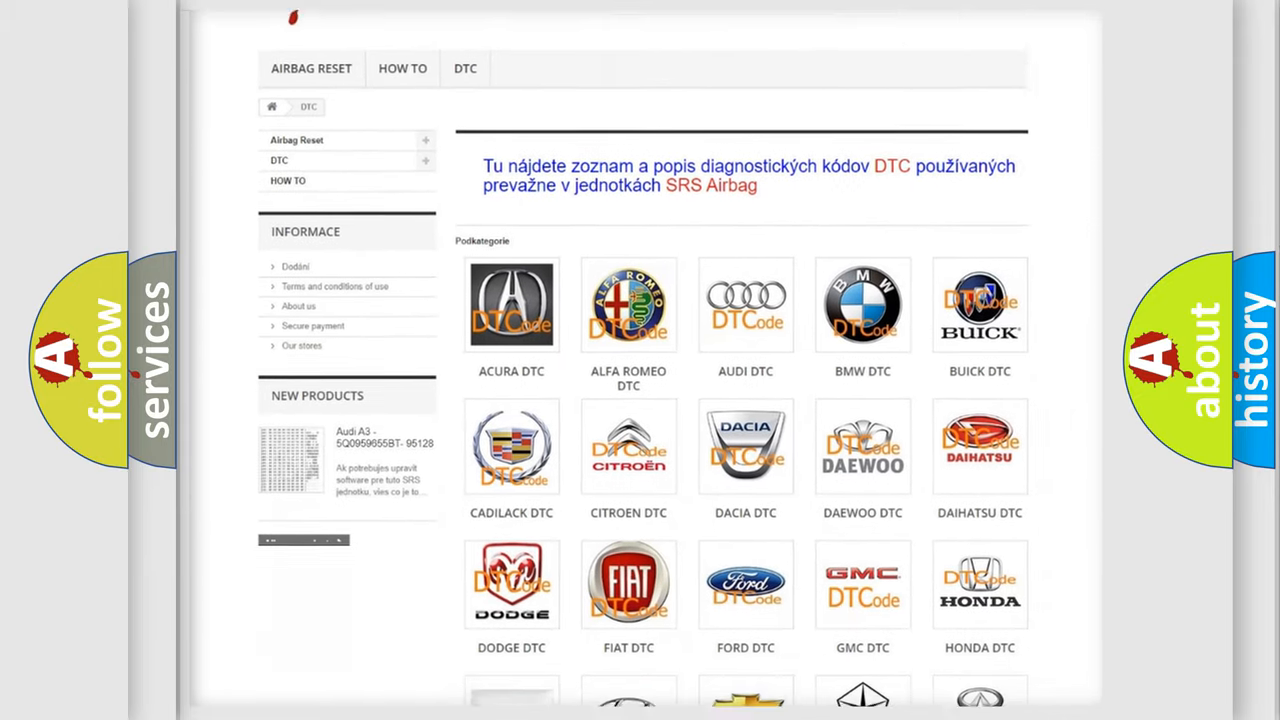
pyautogui.scroll(-3)
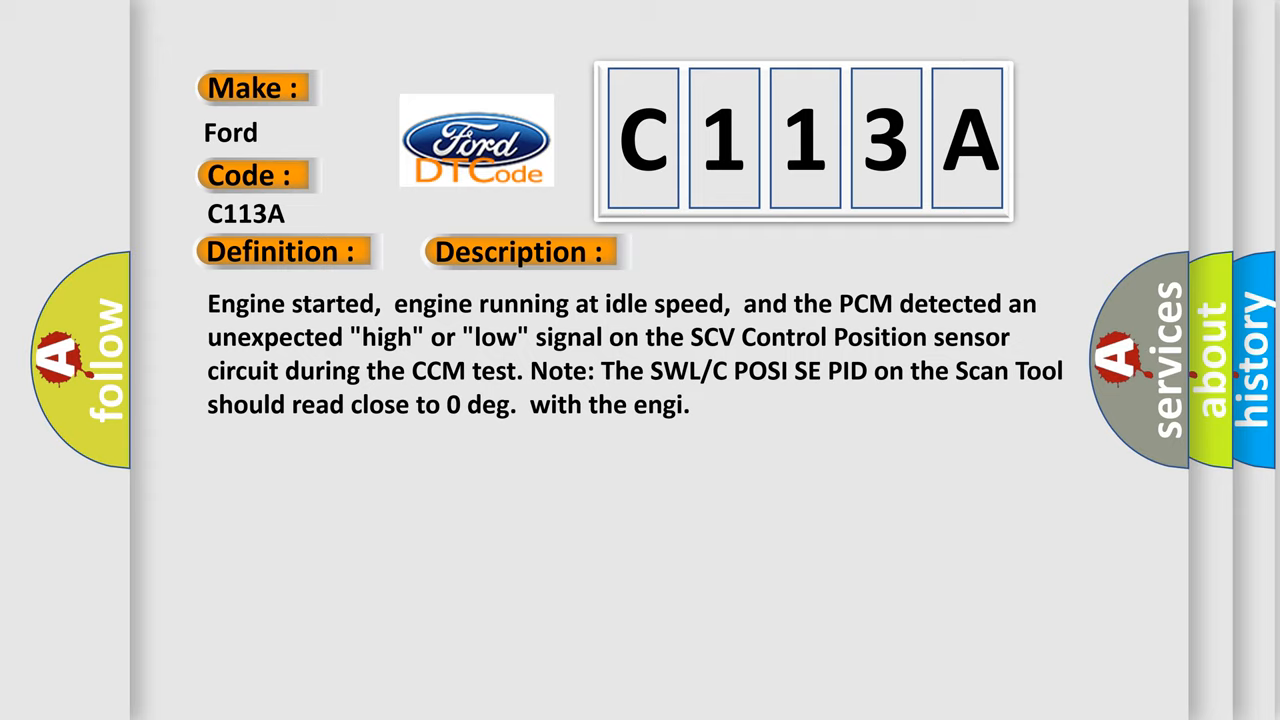
# Advance to the Cause slide listing an open, shorted or damaged swirl control valve position sensor
pyautogui.click(734, 251)
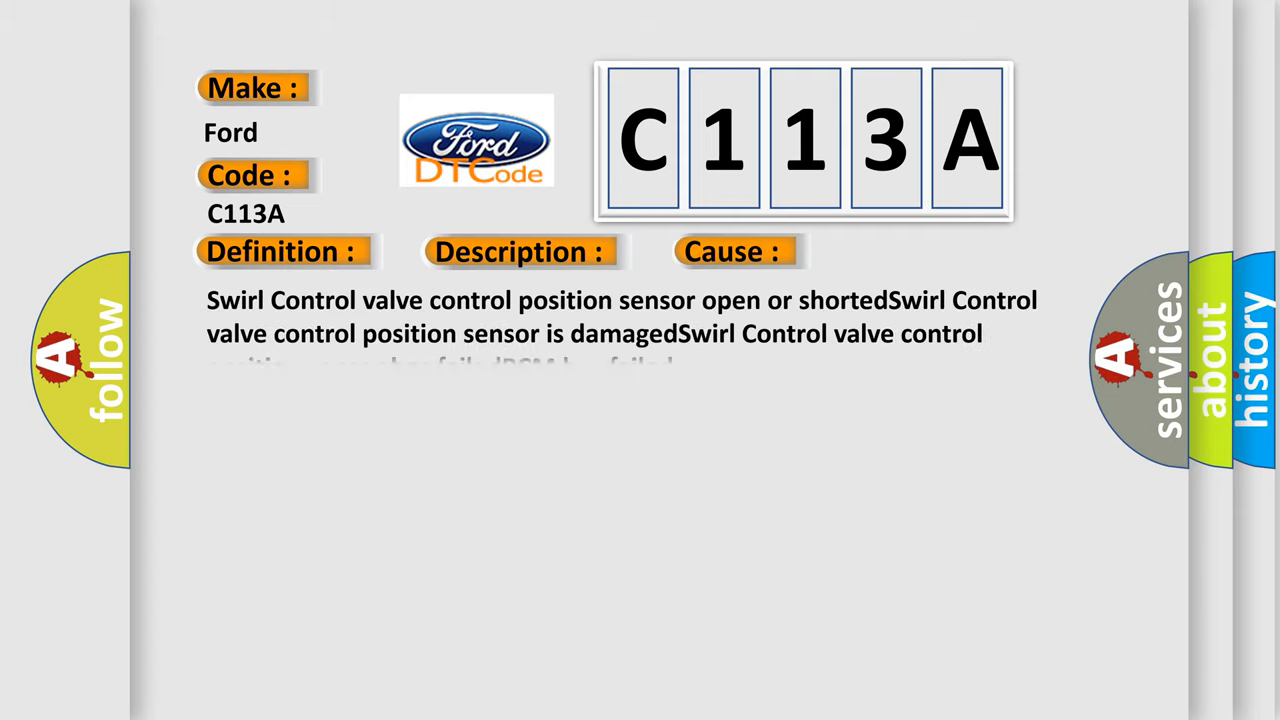